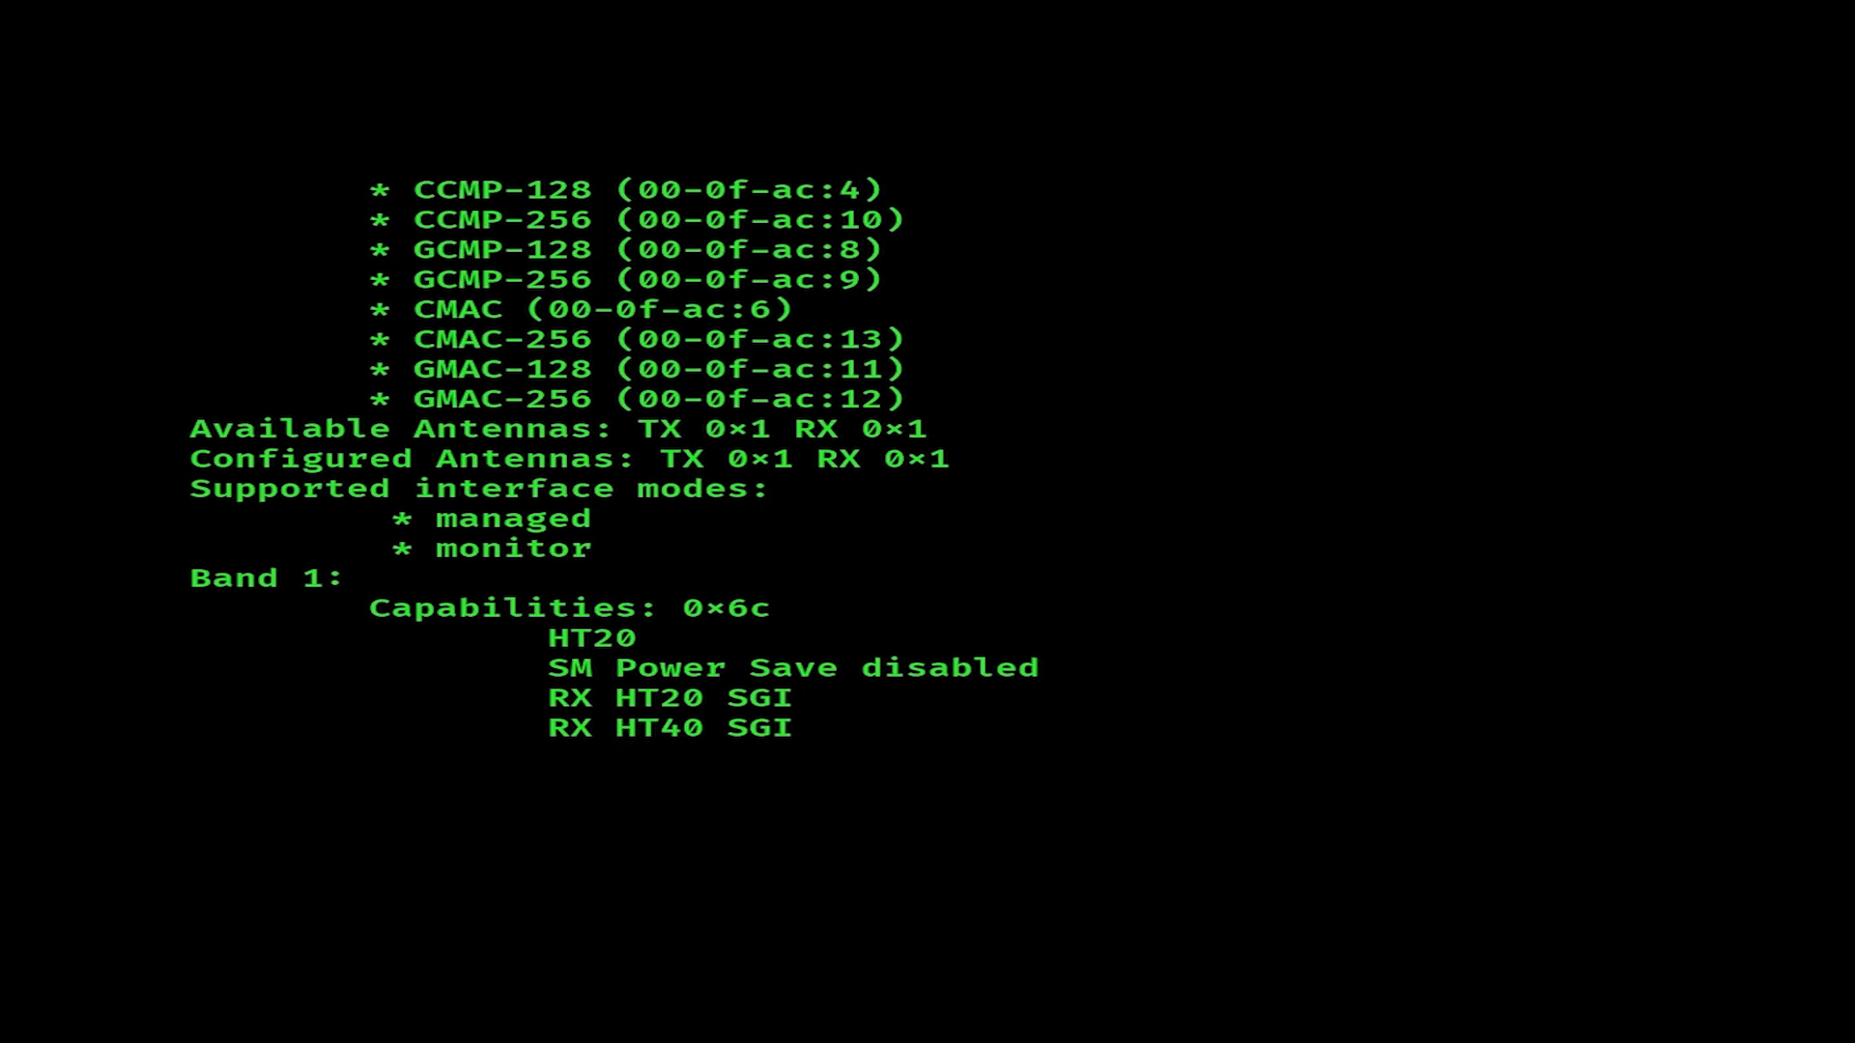
pyautogui.write('sudo aireplay-')
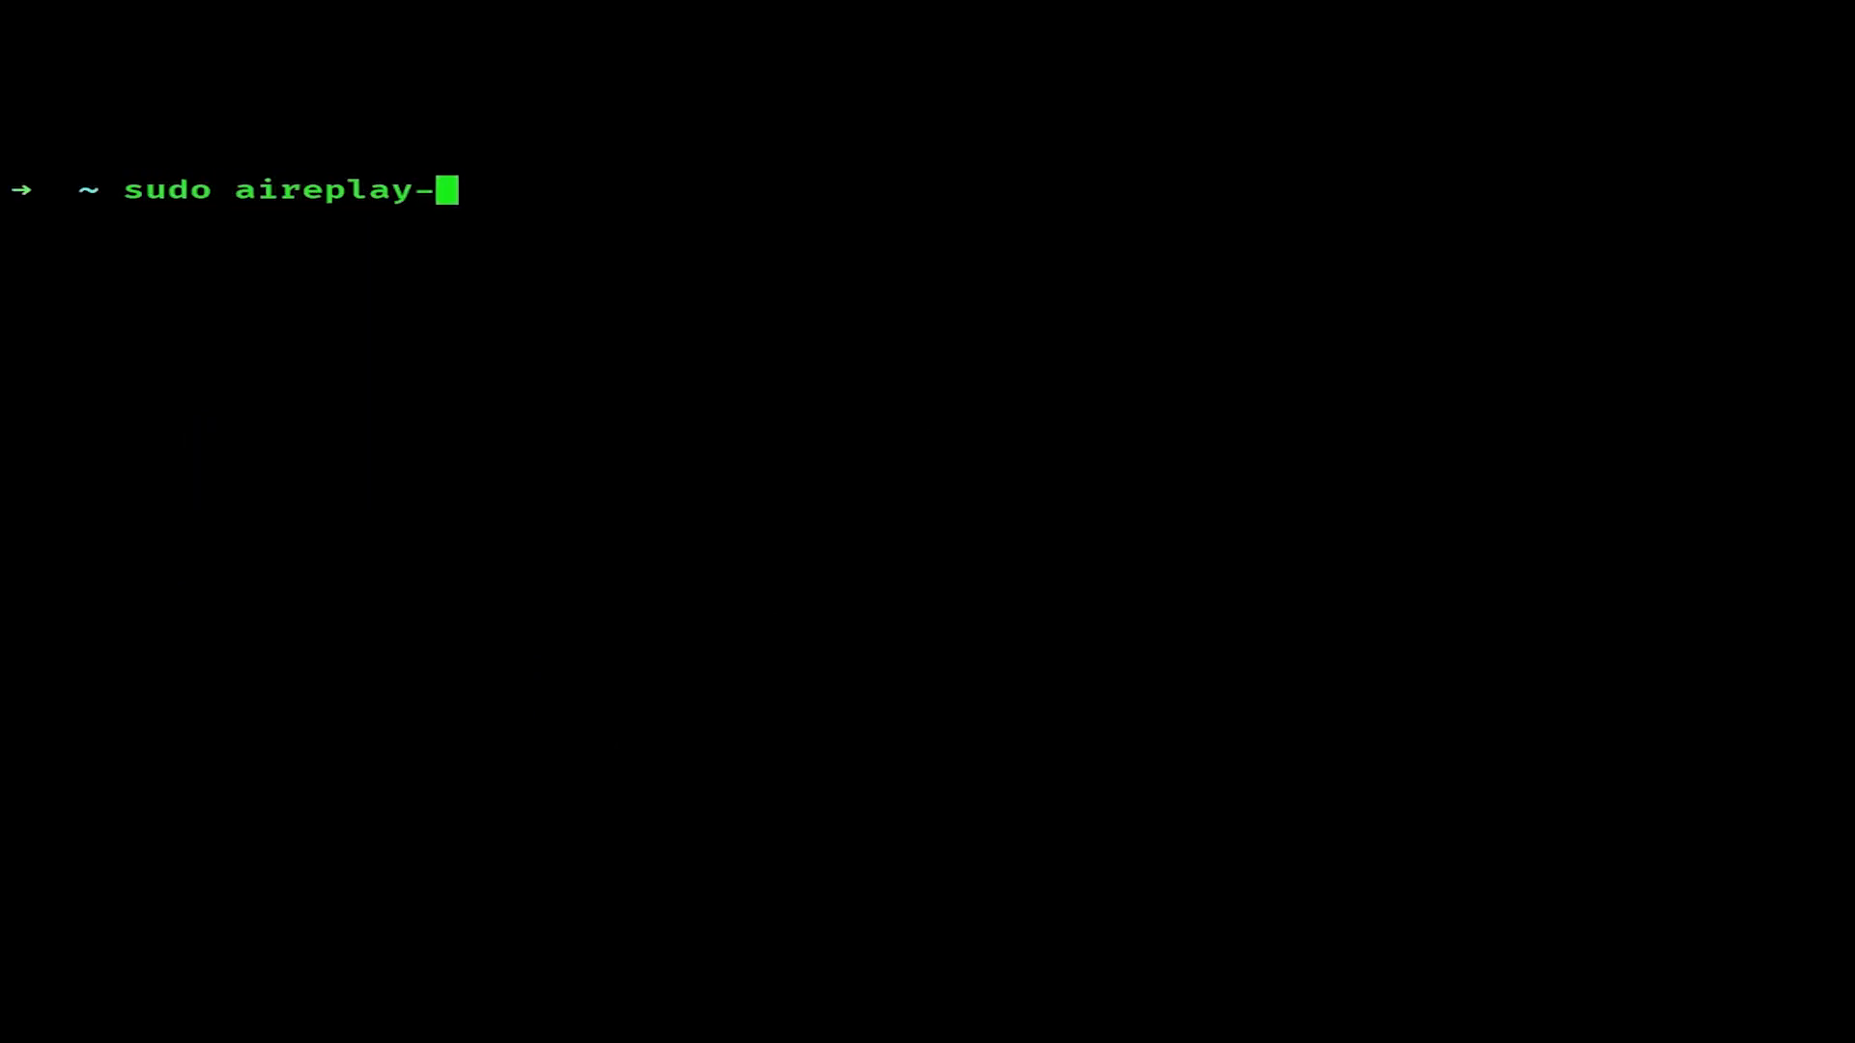
pyautogui.write('ng --')
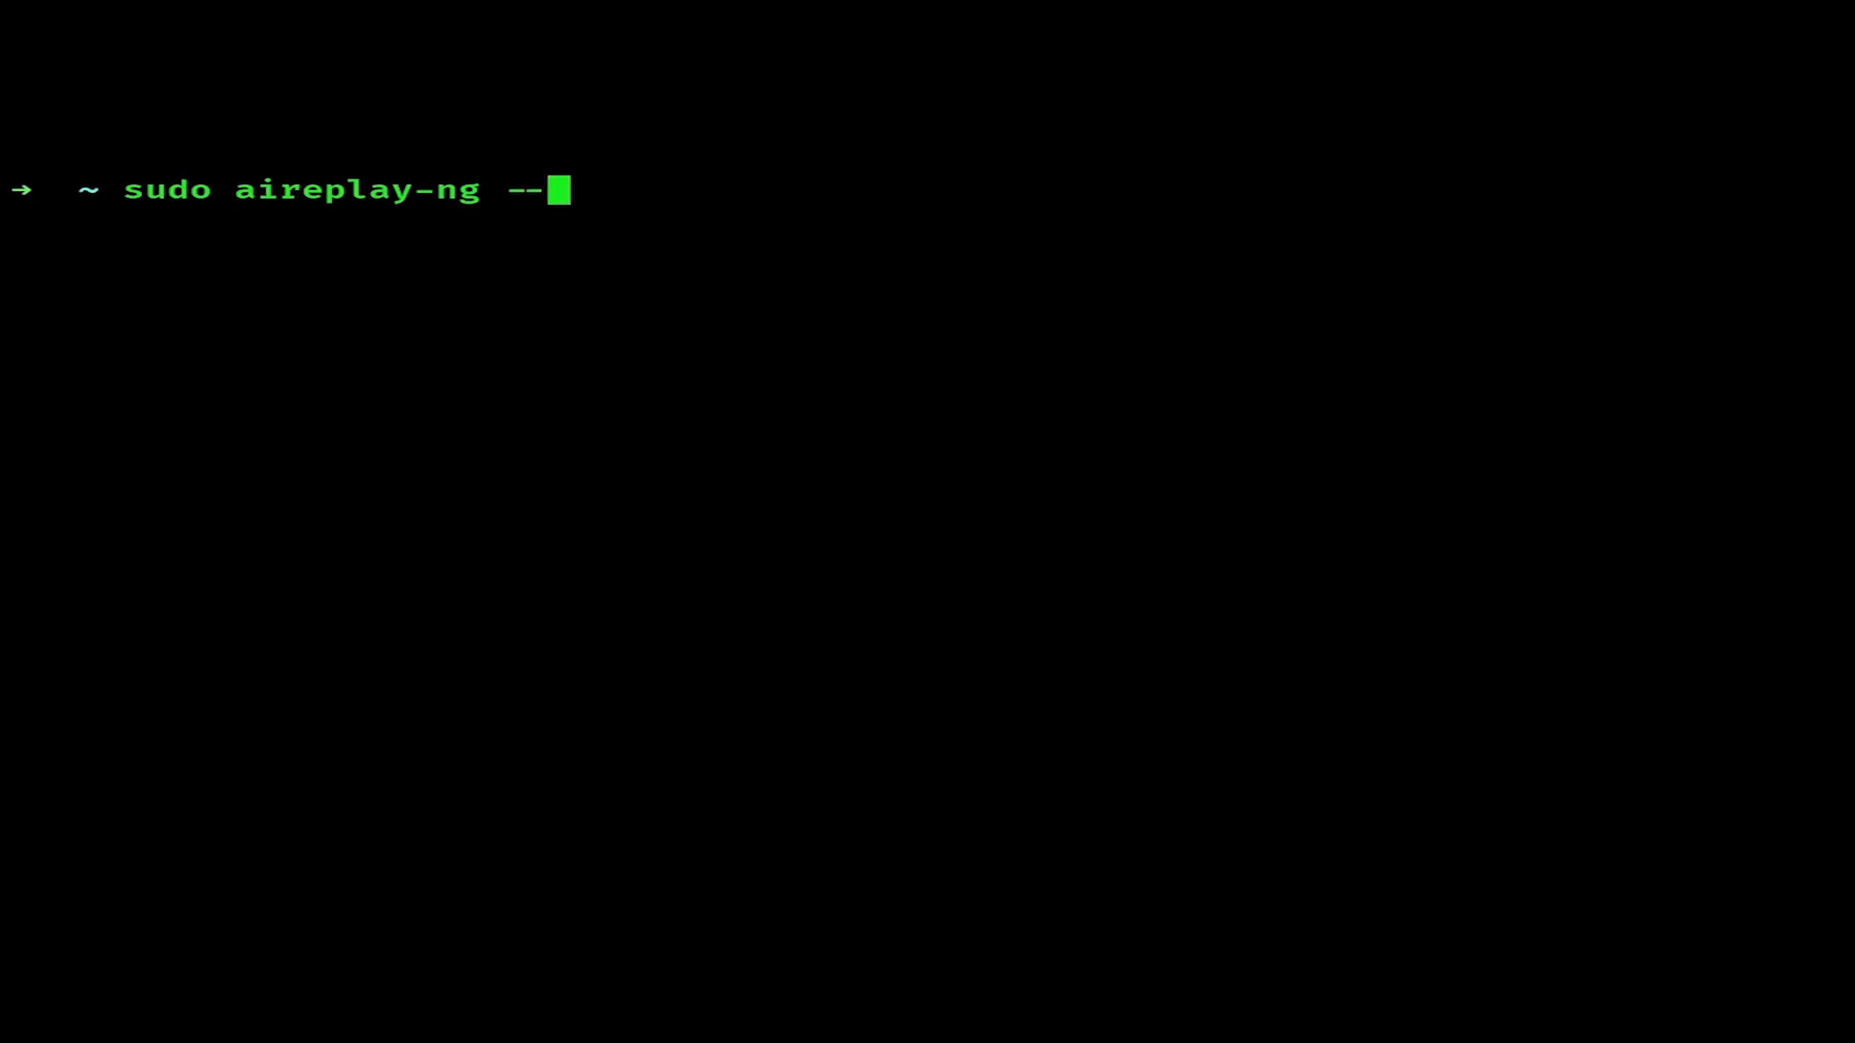
pyautogui.write('test wlan')
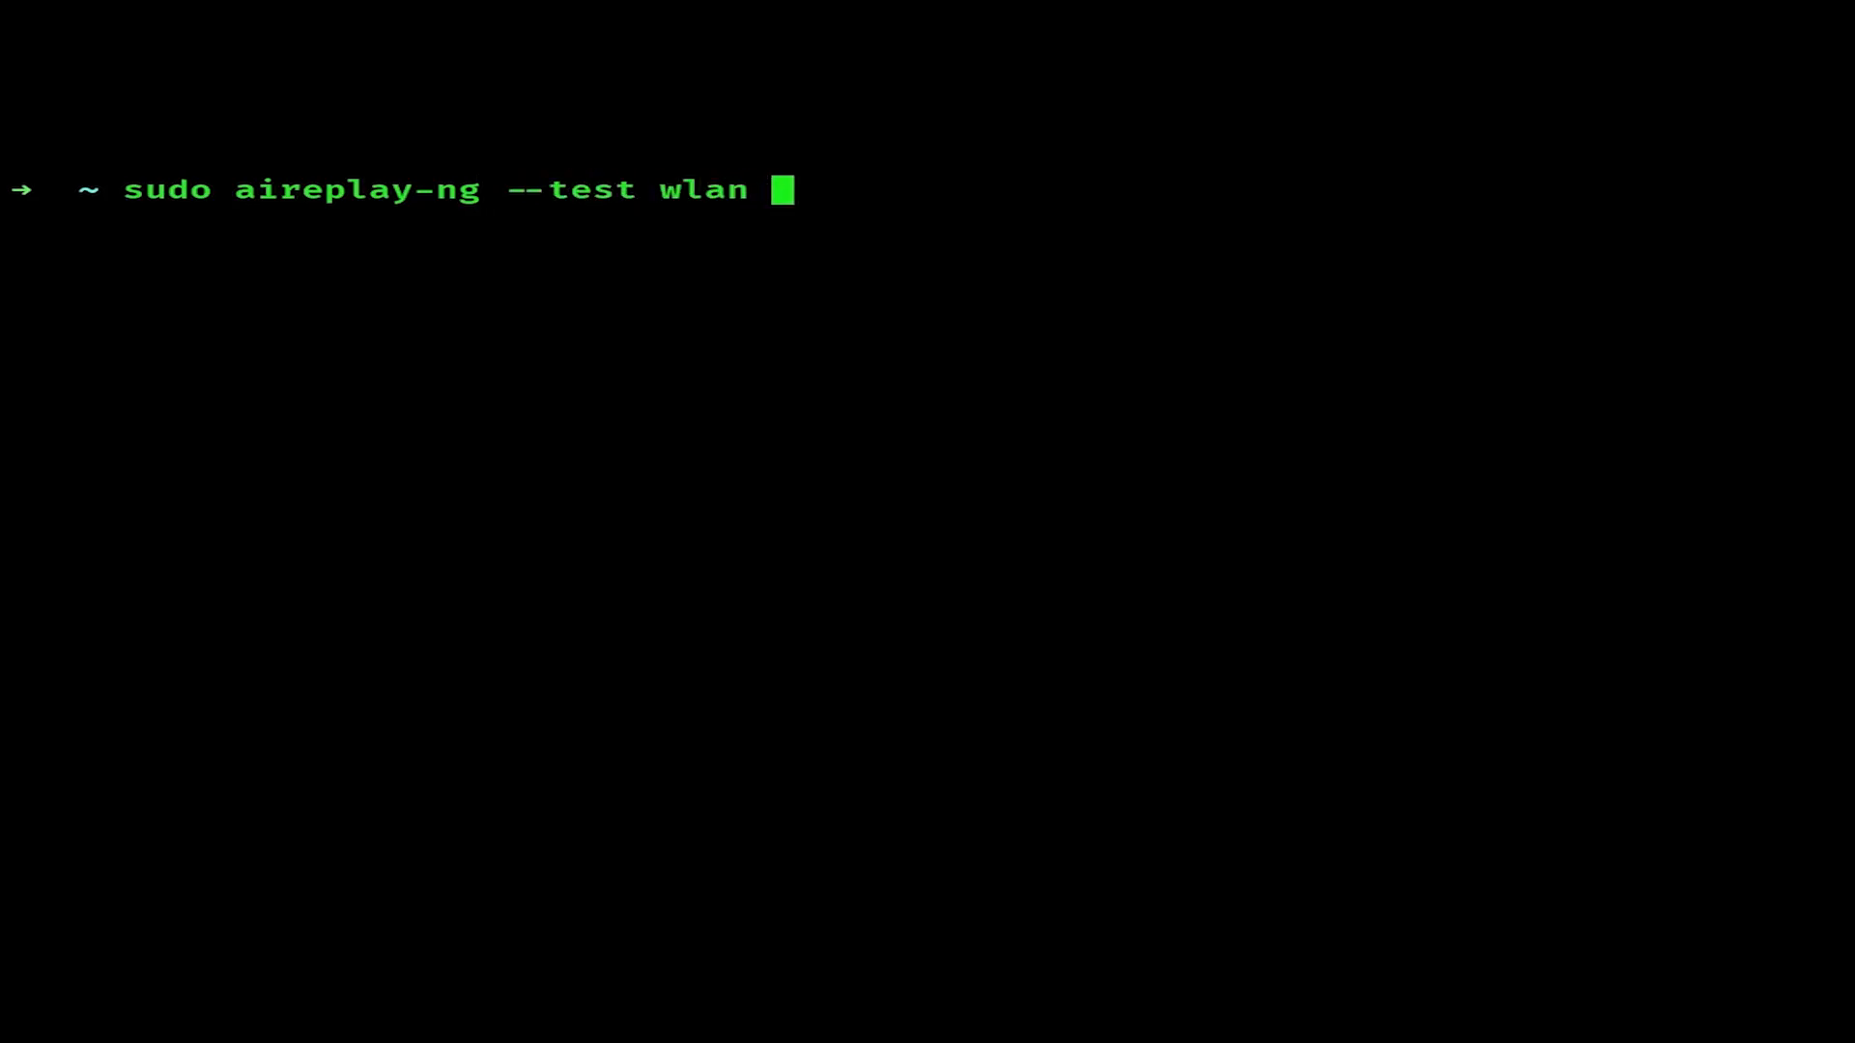
pyautogui.write('0')
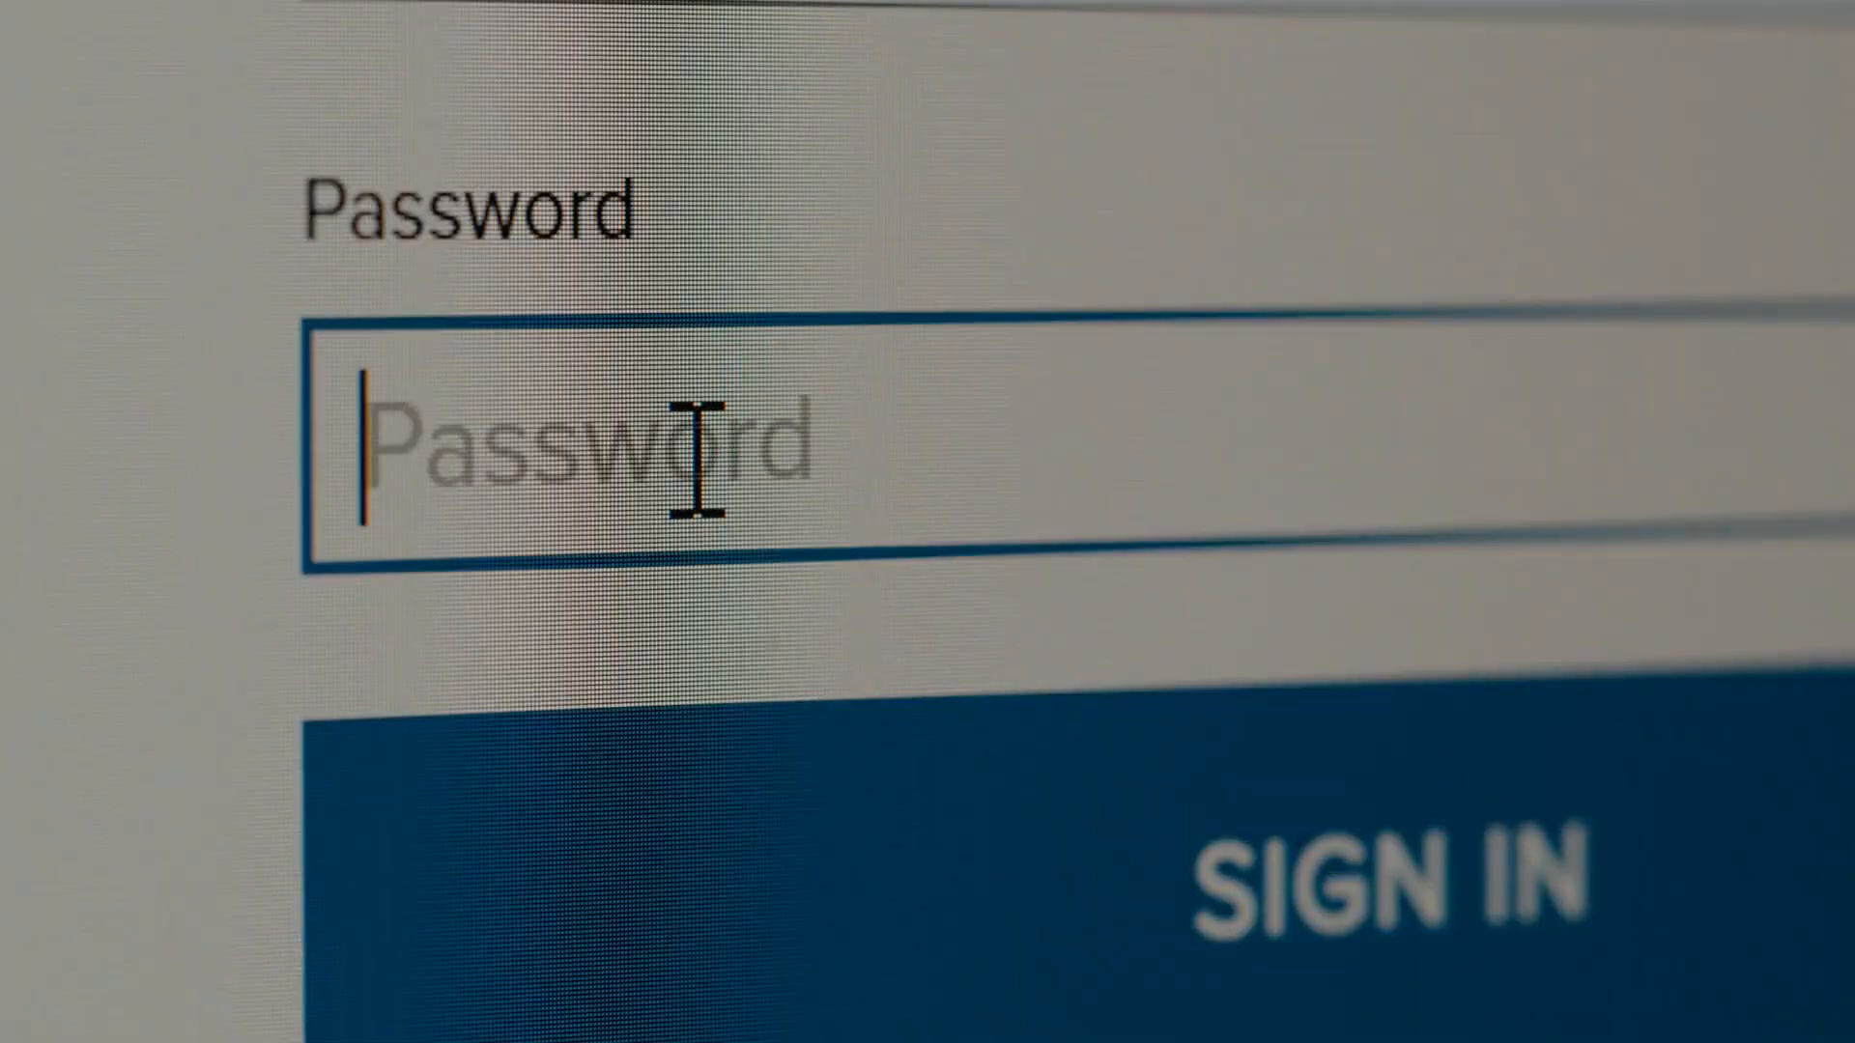
pyautogui.write('password')
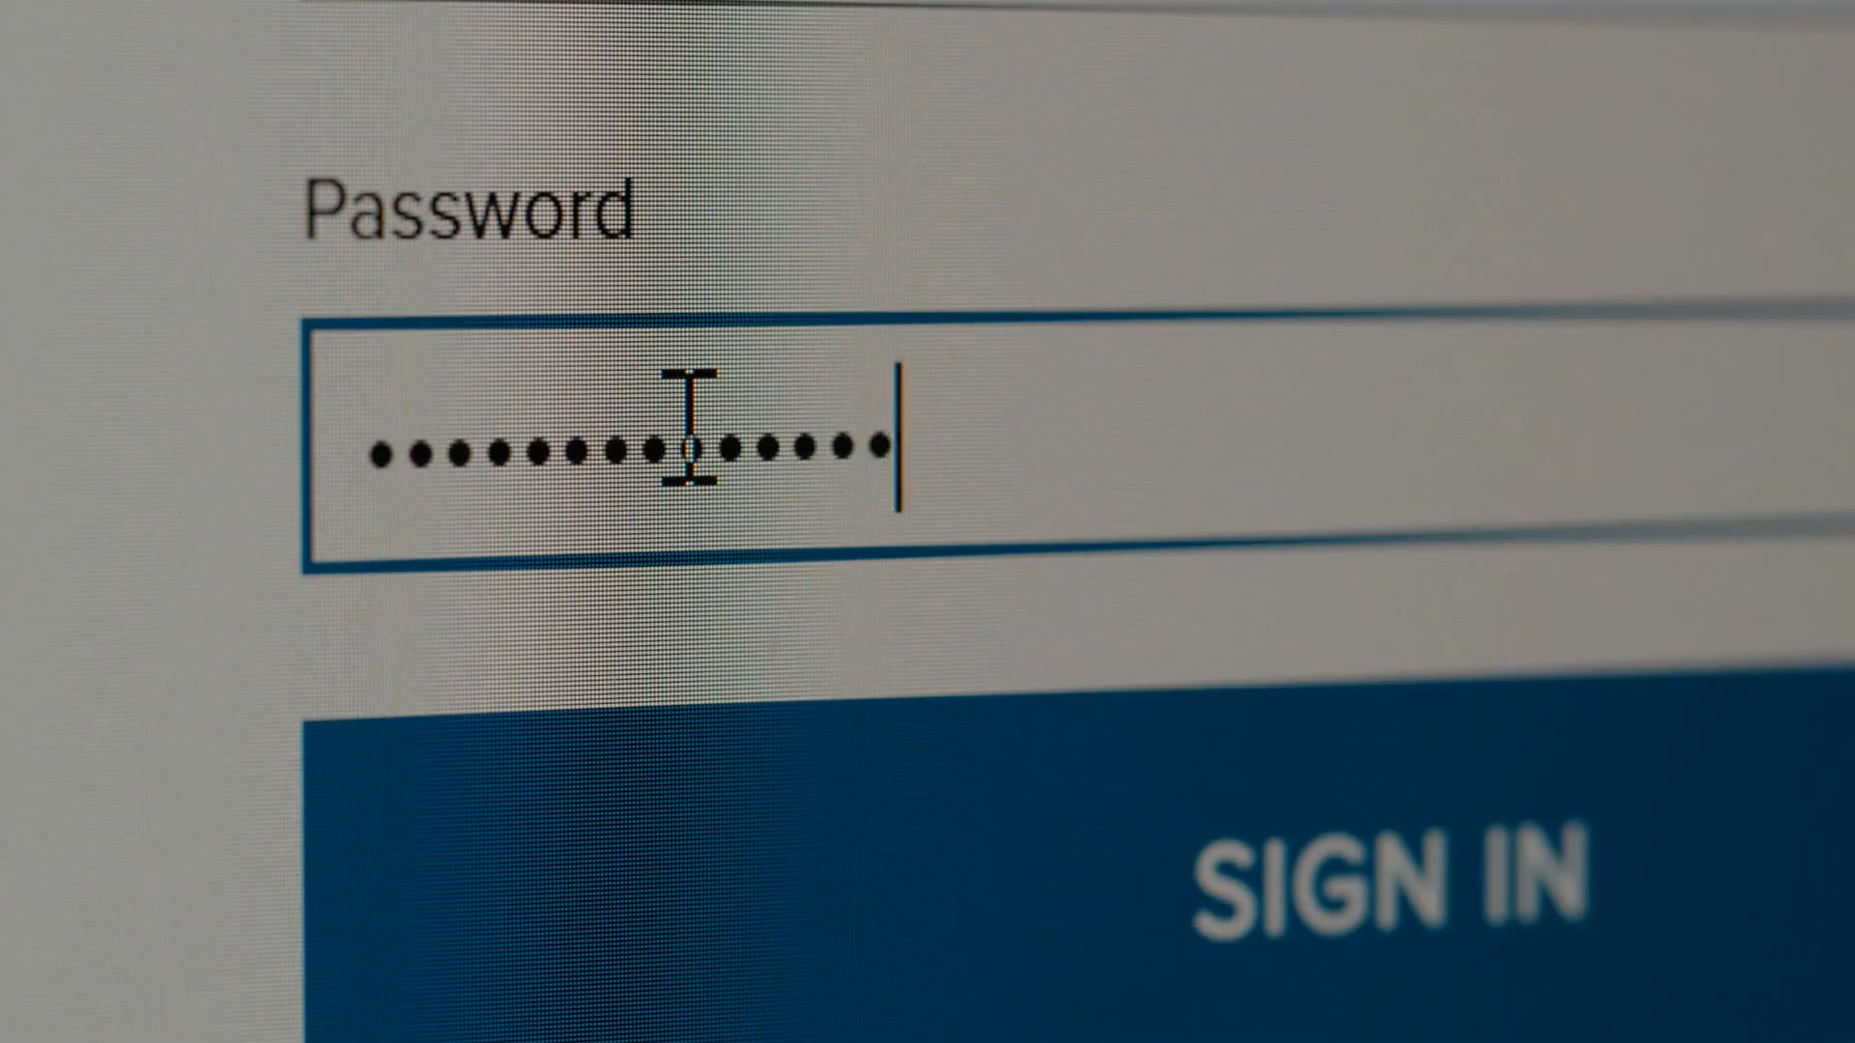